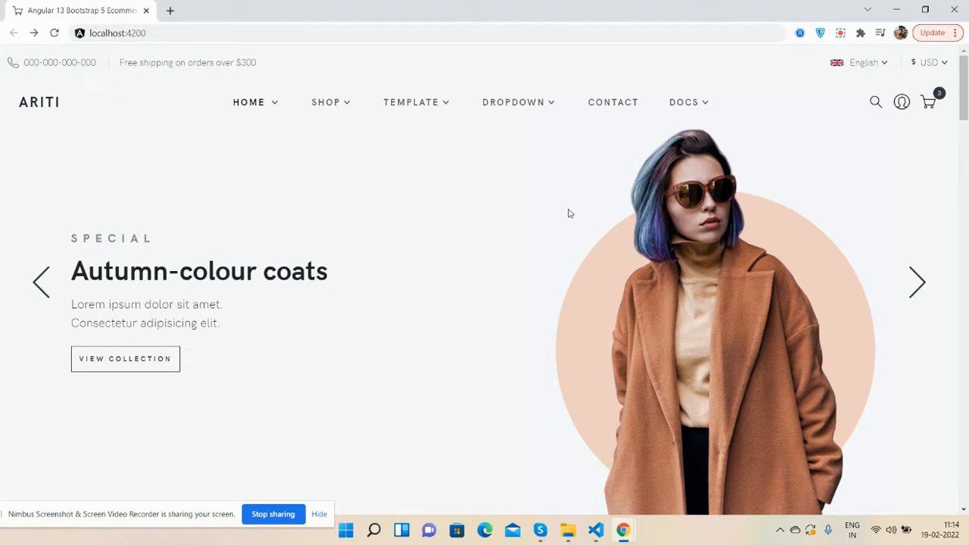
{"action": "mouse_move", "coordinate": [914, 196]}
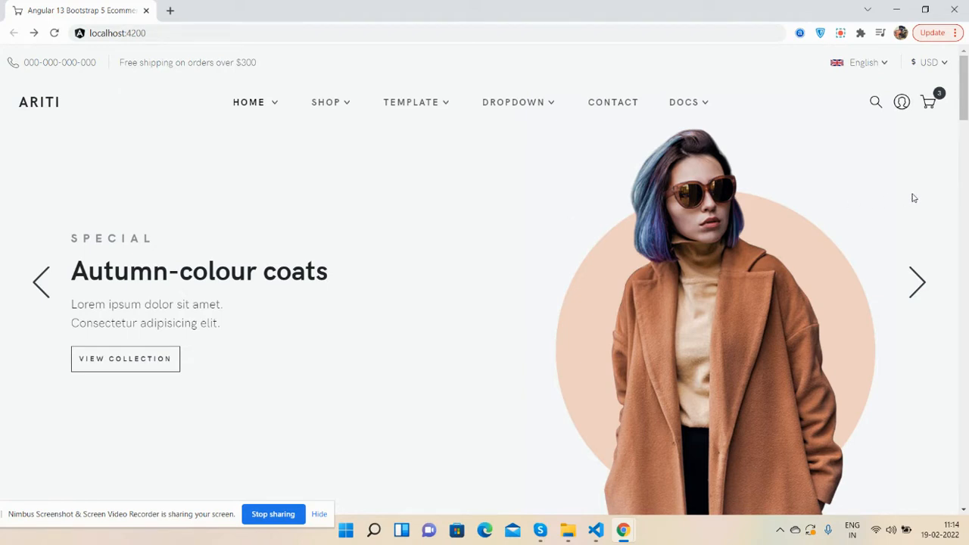
Scroll the homepage past Popular this week, Final Sales and Last viewed products down to the footer
{"action": "scroll", "scroll_direction": "down", "scroll_amount": 3}
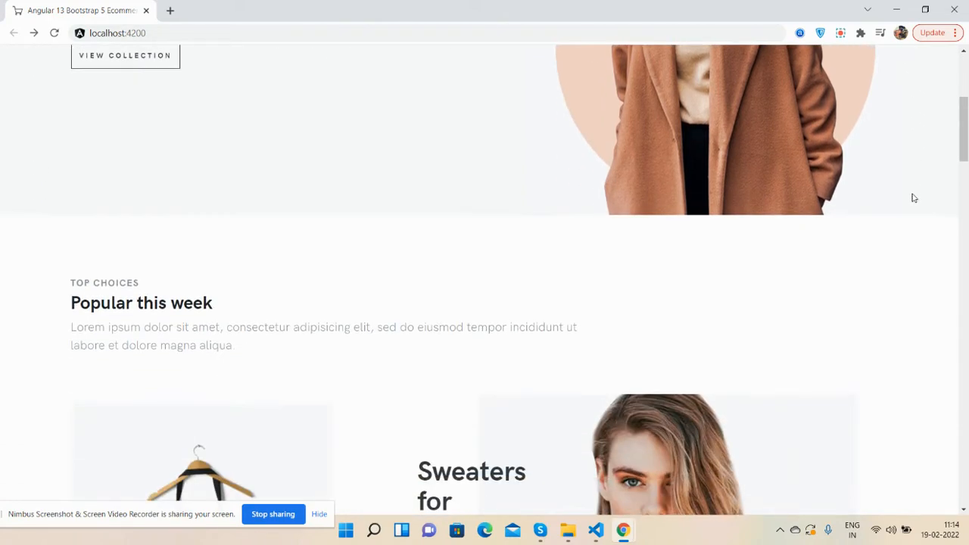
{"action": "scroll", "scroll_direction": "down", "scroll_amount": 3}
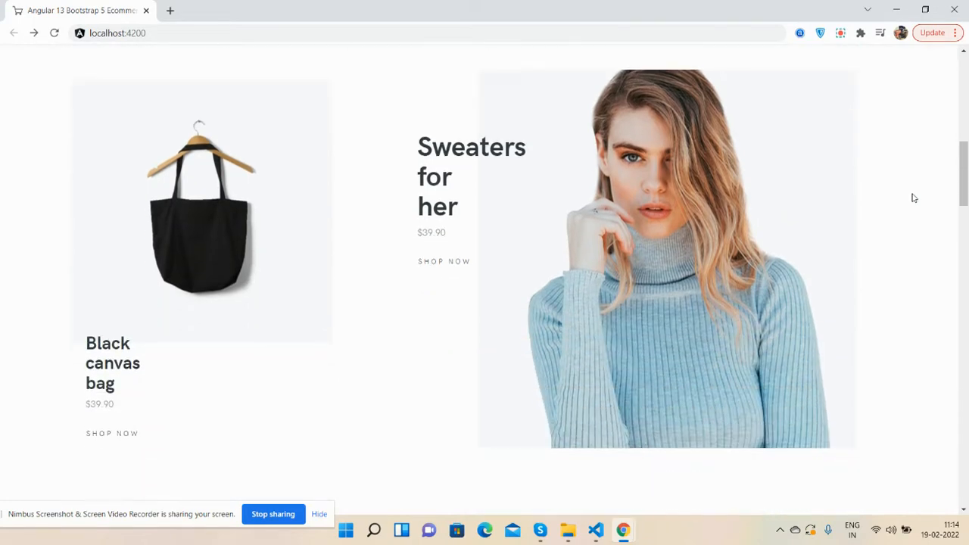
{"action": "scroll", "scroll_direction": "down", "scroll_amount": 3}
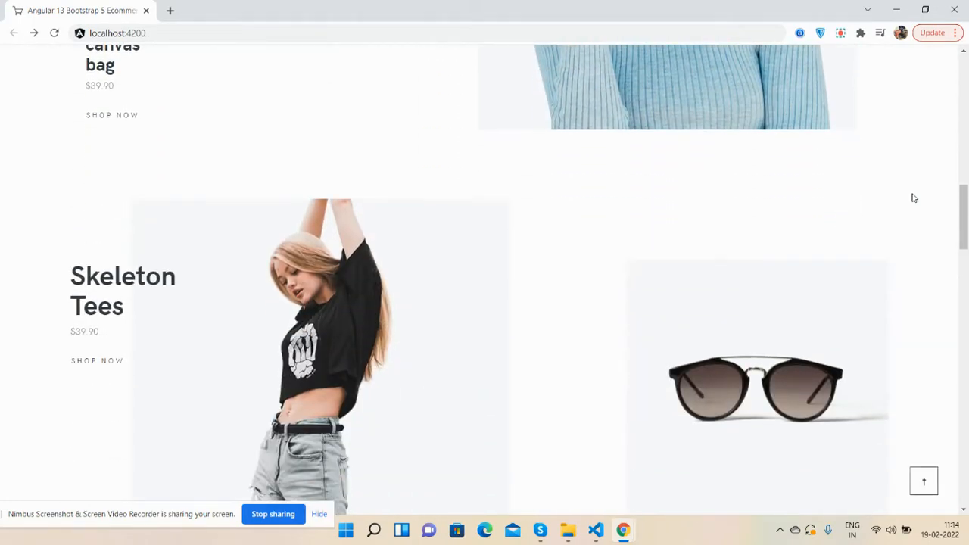
{"action": "scroll", "scroll_direction": "down", "scroll_amount": 3}
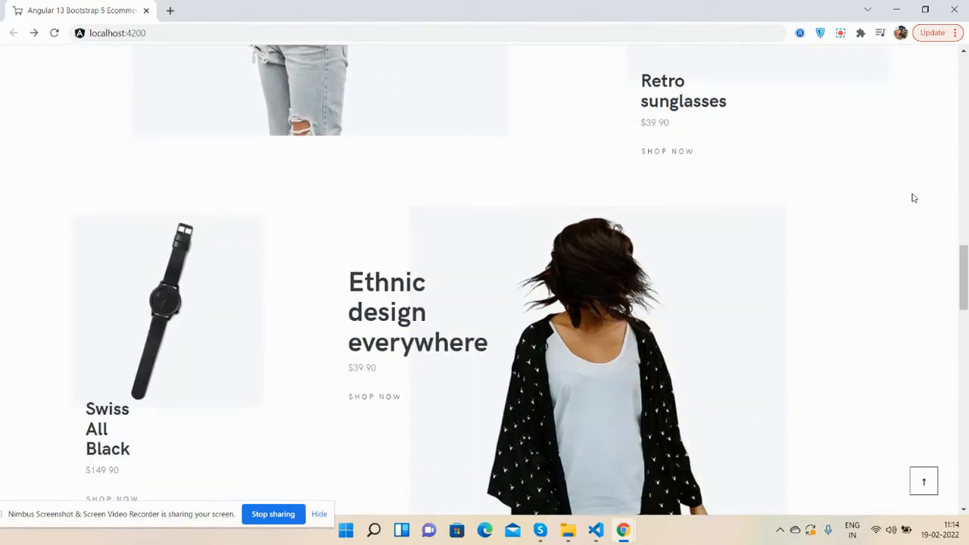
{"action": "scroll", "scroll_direction": "down", "scroll_amount": 3}
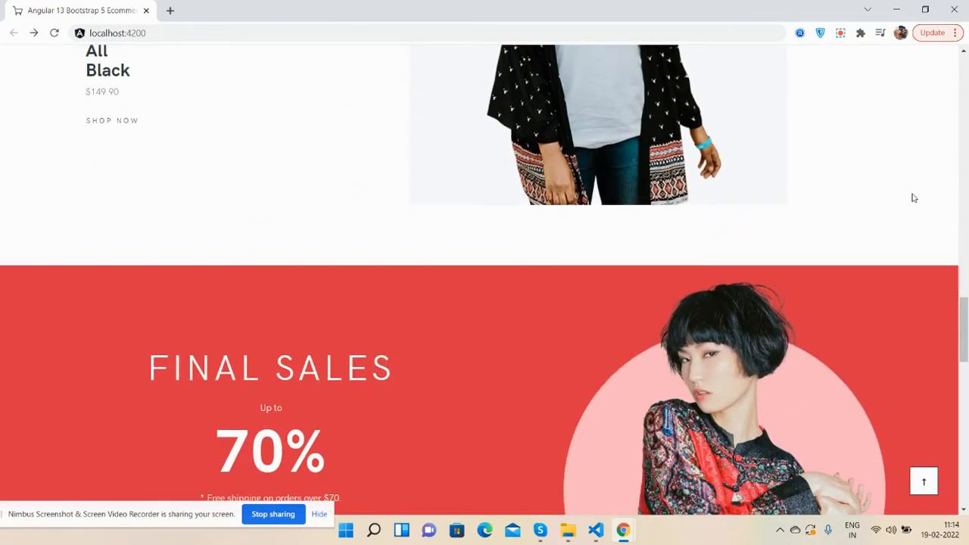
{"action": "scroll", "scroll_direction": "down", "scroll_amount": 3}
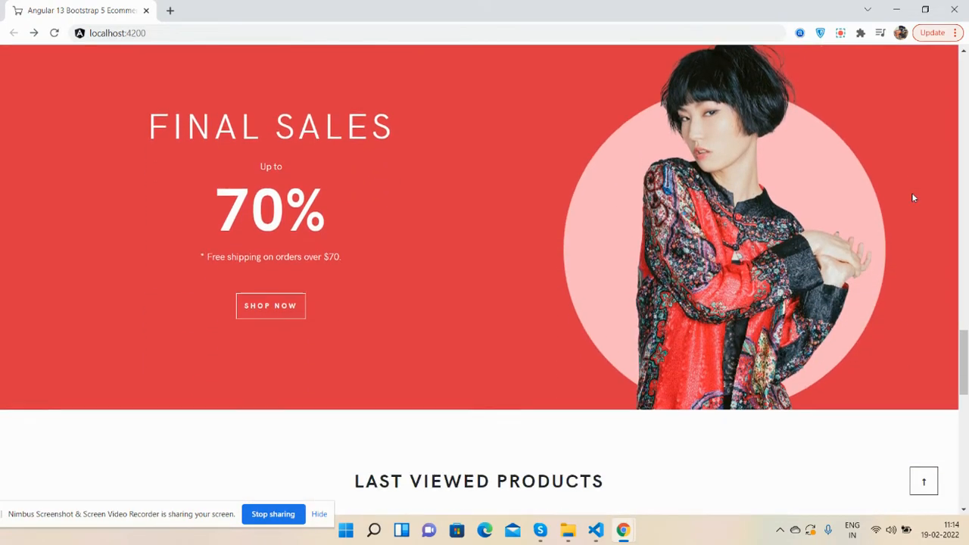
{"action": "scroll", "scroll_direction": "down", "scroll_amount": 3}
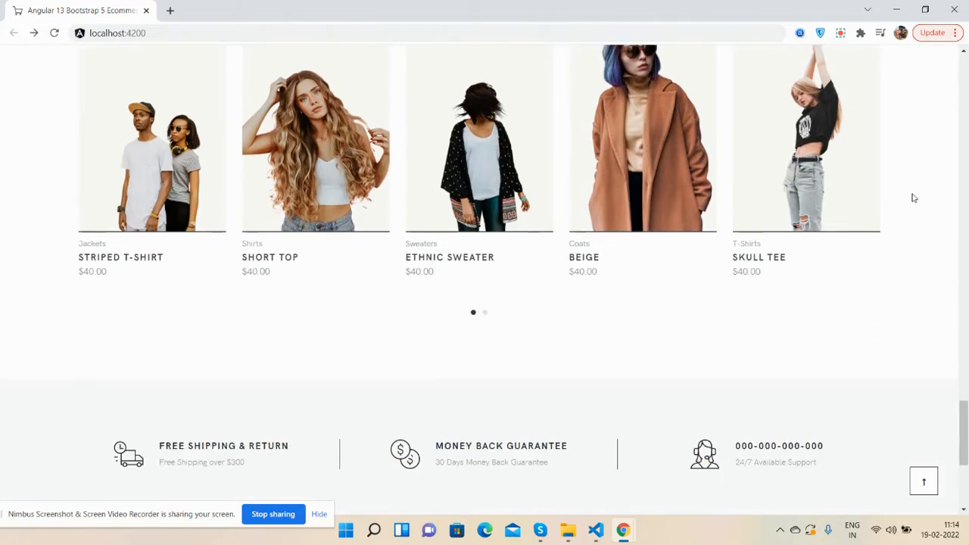
{"action": "scroll", "scroll_direction": "down", "scroll_amount": 3}
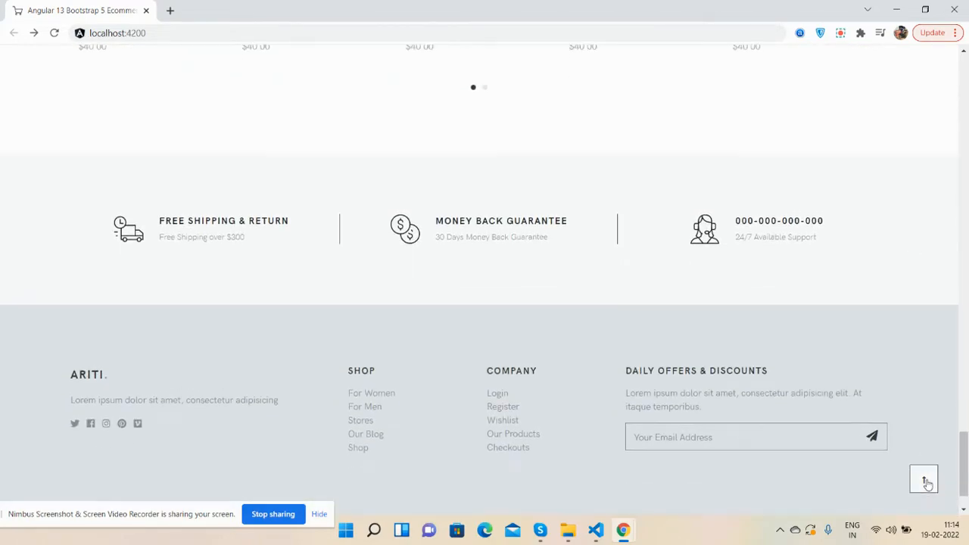
Return to the top of the homepage and peek at the currency choices without changing currency
{"action": "left_click", "coordinate": [923, 479]}
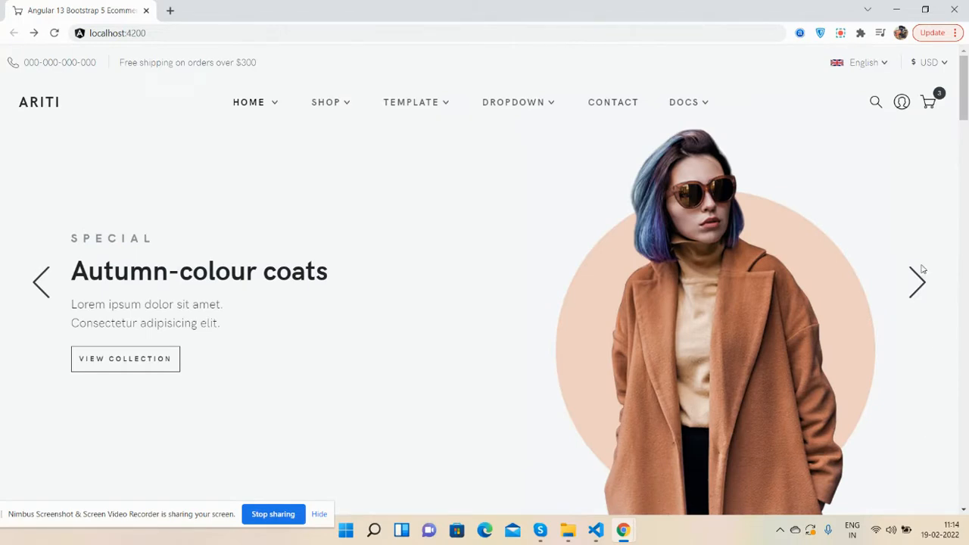
{"action": "mouse_move", "coordinate": [600, 90]}
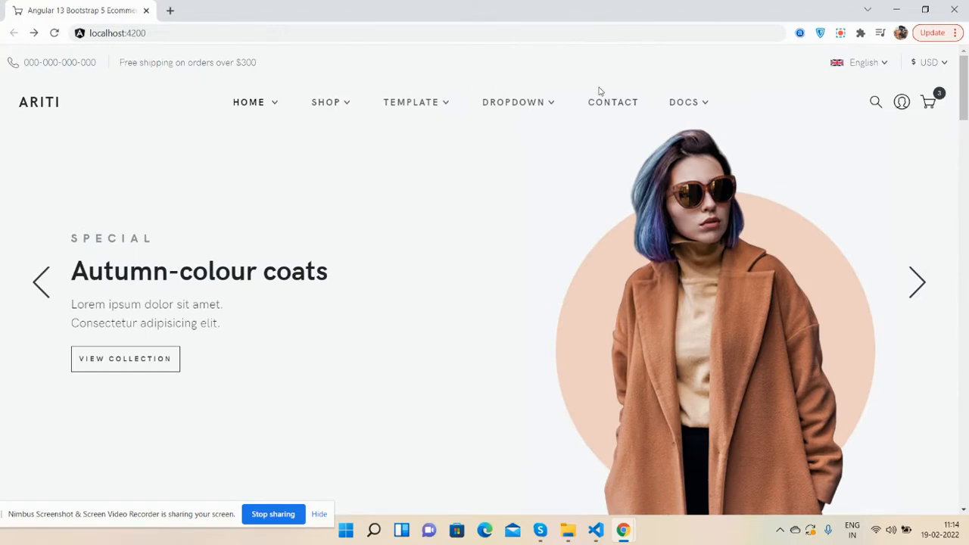
{"action": "left_click", "coordinate": [929, 63]}
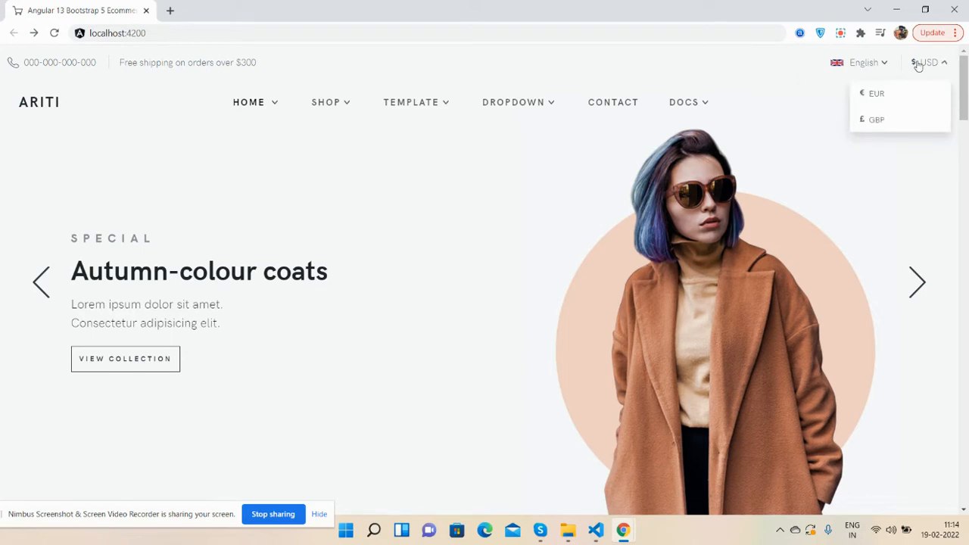
{"action": "left_click", "coordinate": [929, 62]}
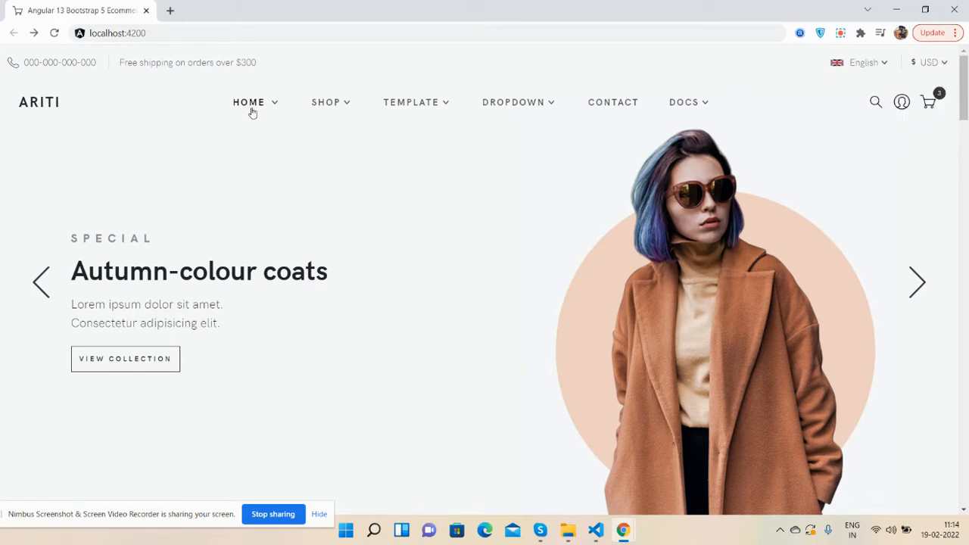
Browse the Home layouts and Template pages menus, then show the mini cart with Skull Tee, Transparent Blouse and White Tee
{"action": "left_click", "coordinate": [249, 103]}
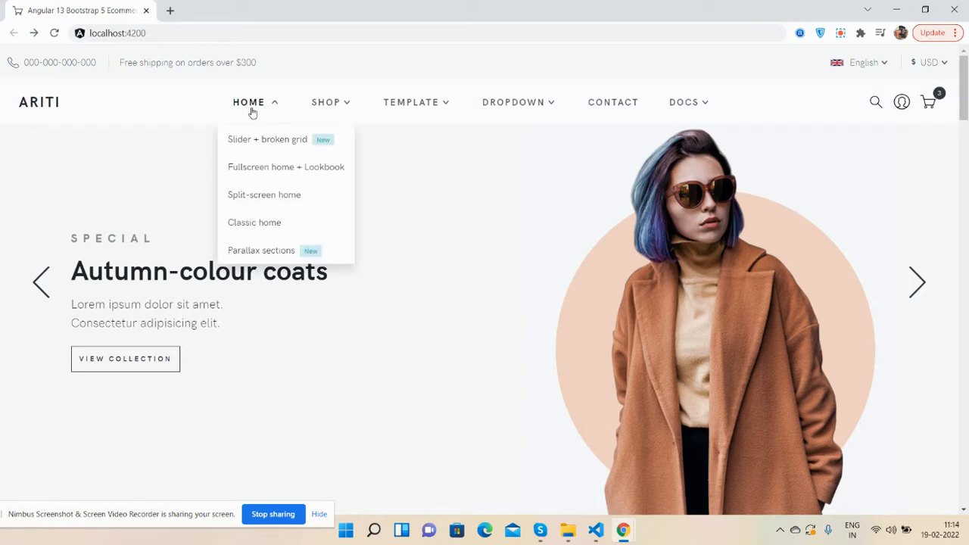
{"action": "left_click", "coordinate": [325, 103]}
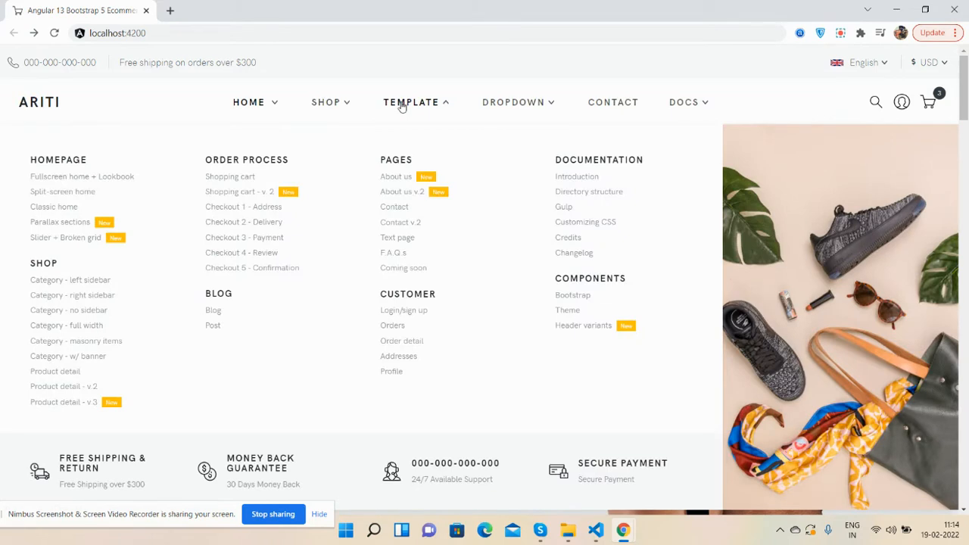
{"action": "left_click", "coordinate": [513, 103]}
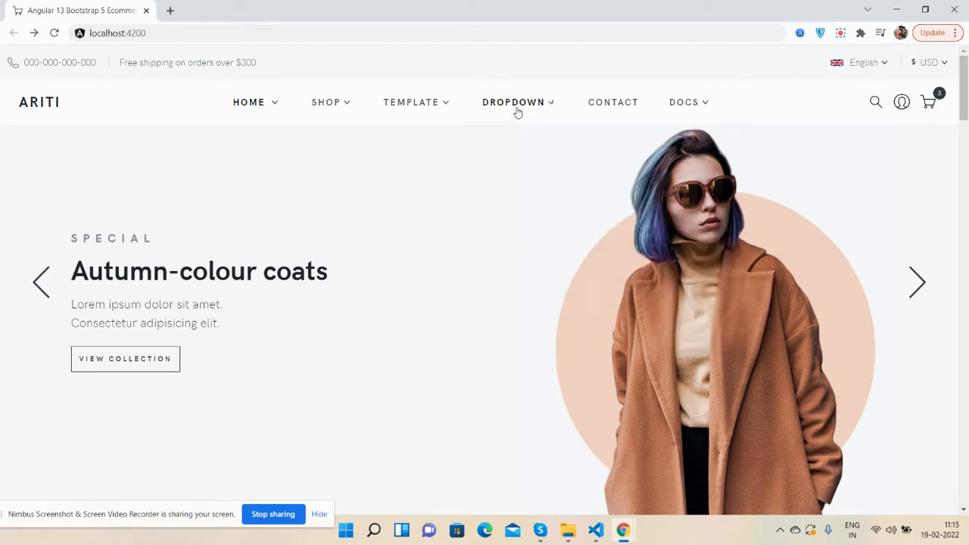
{"action": "mouse_move", "coordinate": [681, 106]}
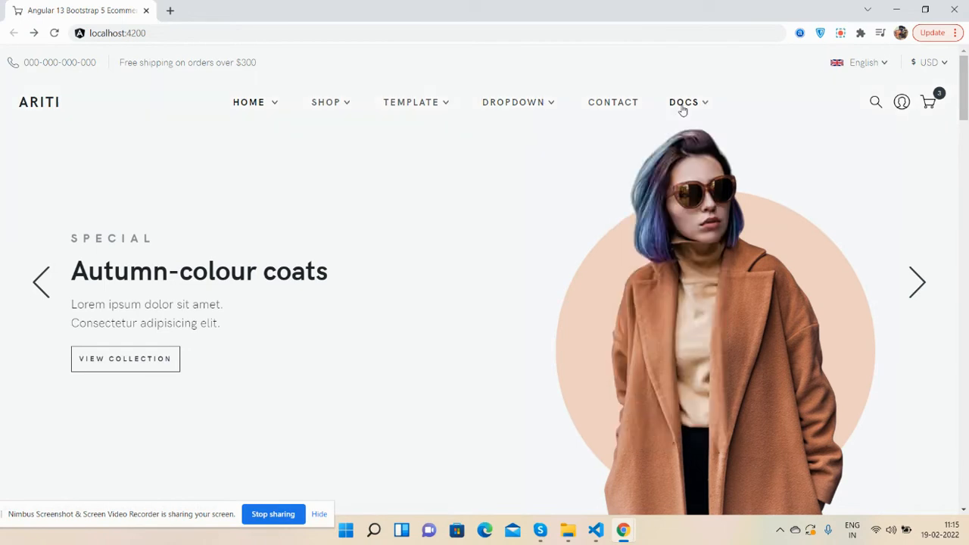
{"action": "left_click", "coordinate": [875, 103]}
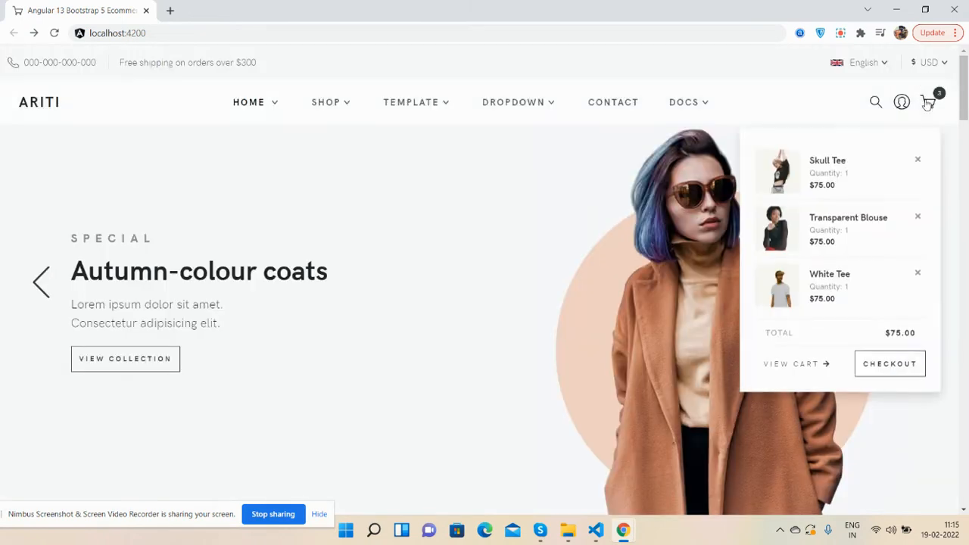
Dismiss the mini cart and cycle the hero slider through coats and jackets back to Ethnic blouses
{"action": "left_click", "coordinate": [926, 103]}
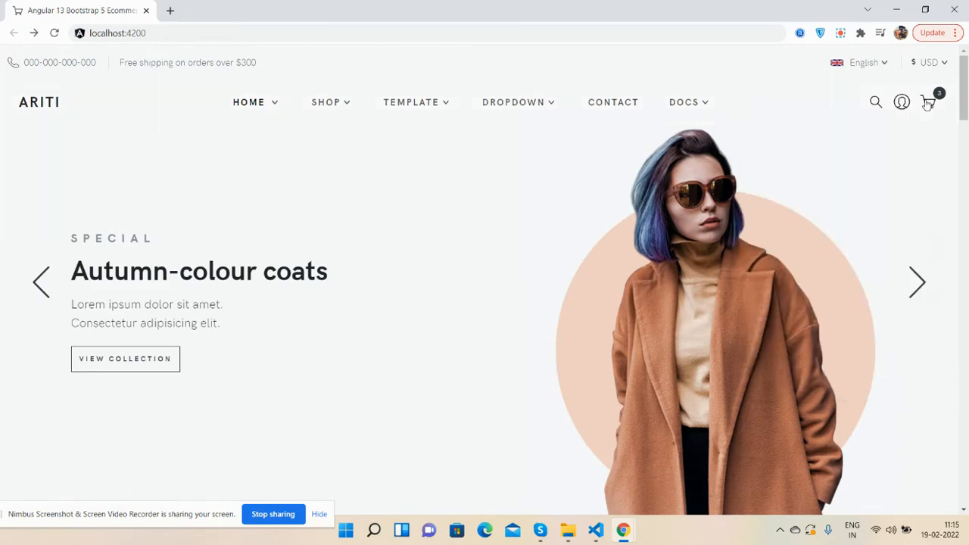
{"action": "left_click", "coordinate": [917, 282]}
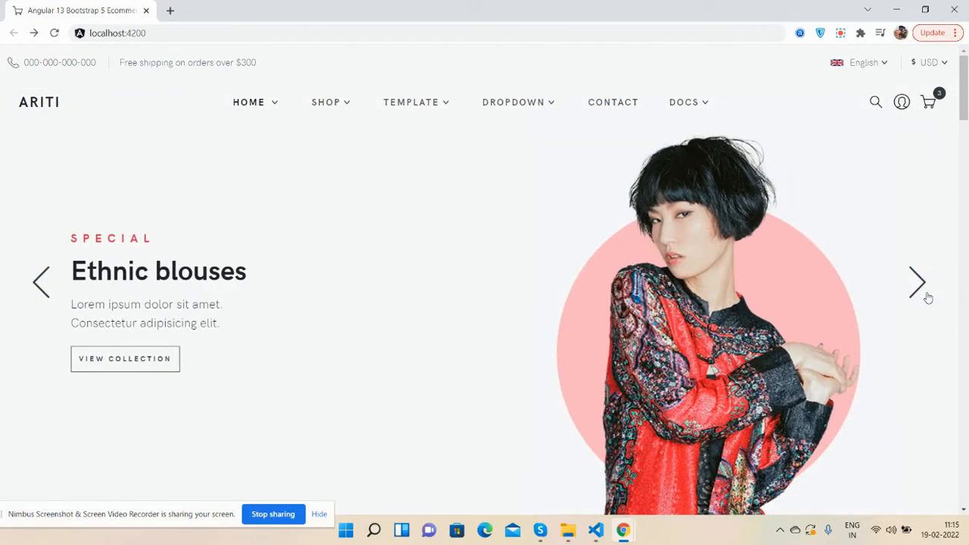
{"action": "left_click", "coordinate": [917, 283]}
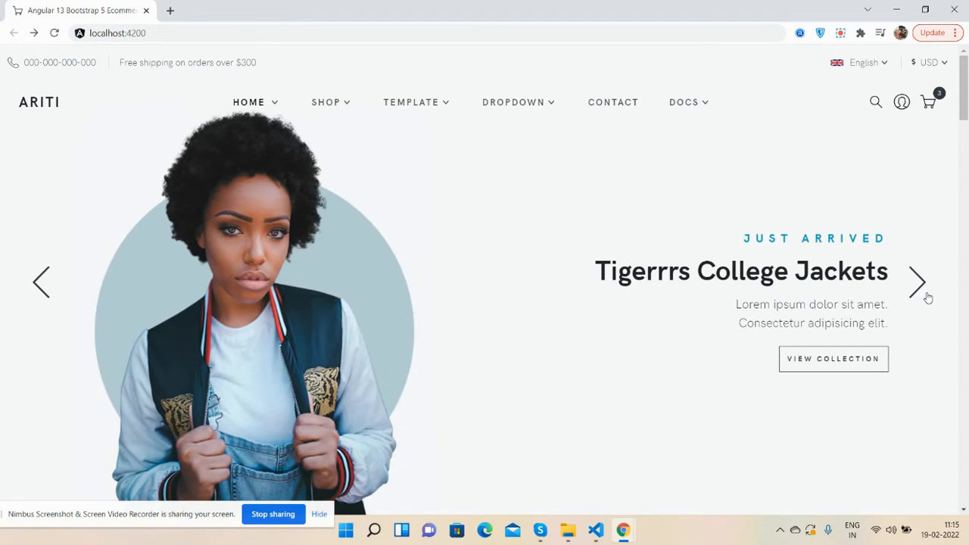
{"action": "left_click", "coordinate": [917, 282]}
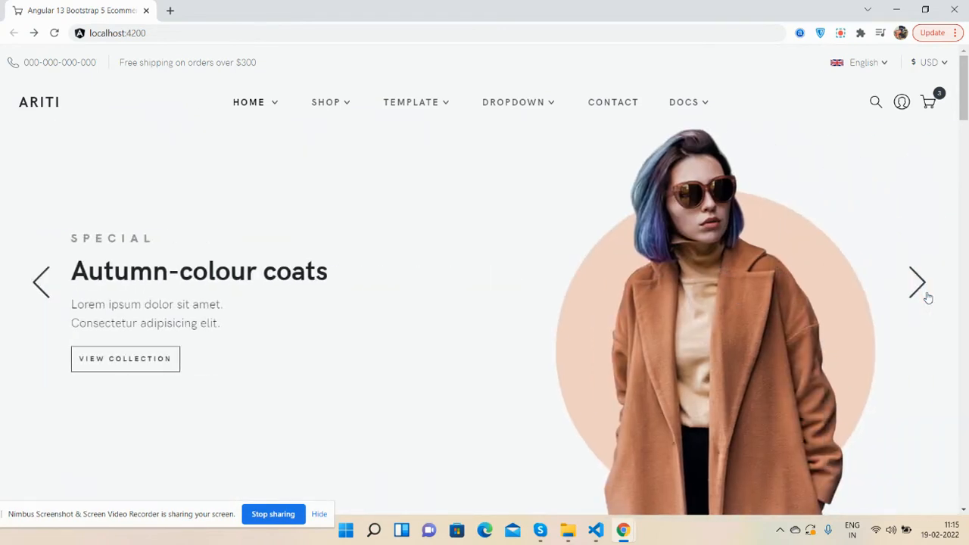
{"action": "mouse_move", "coordinate": [384, 227]}
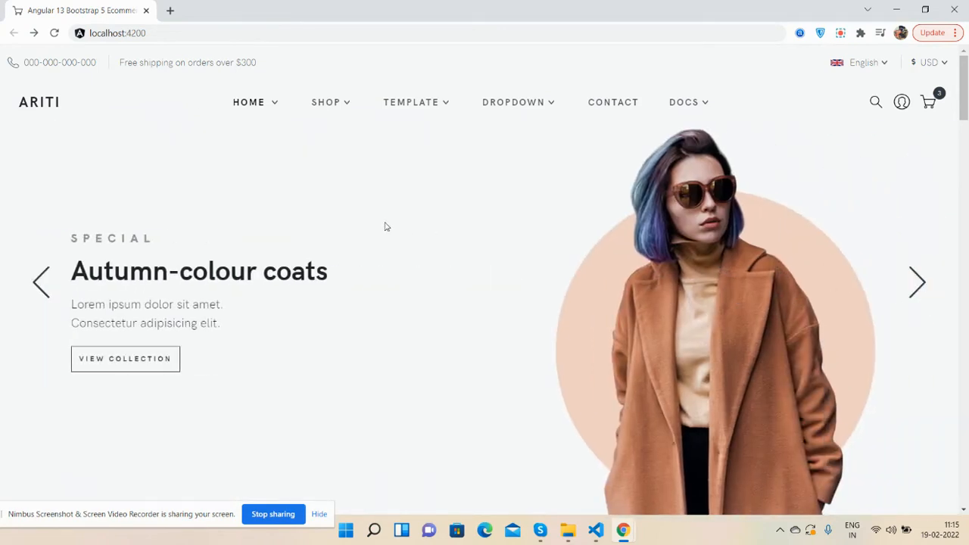
{"action": "left_click", "coordinate": [917, 281]}
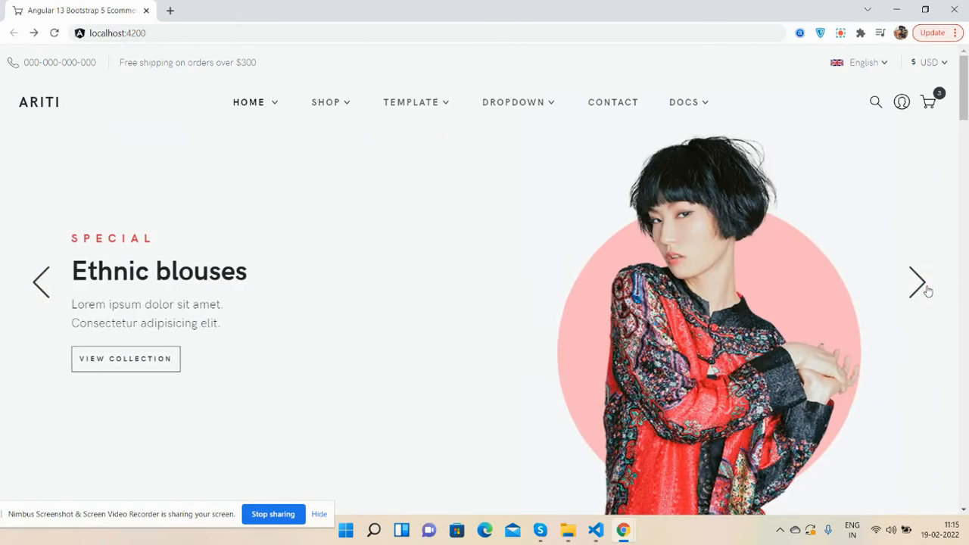
Scroll down the homepage to the Last Viewed Products carousel
{"action": "scroll", "scroll_direction": "down", "scroll_amount": 3}
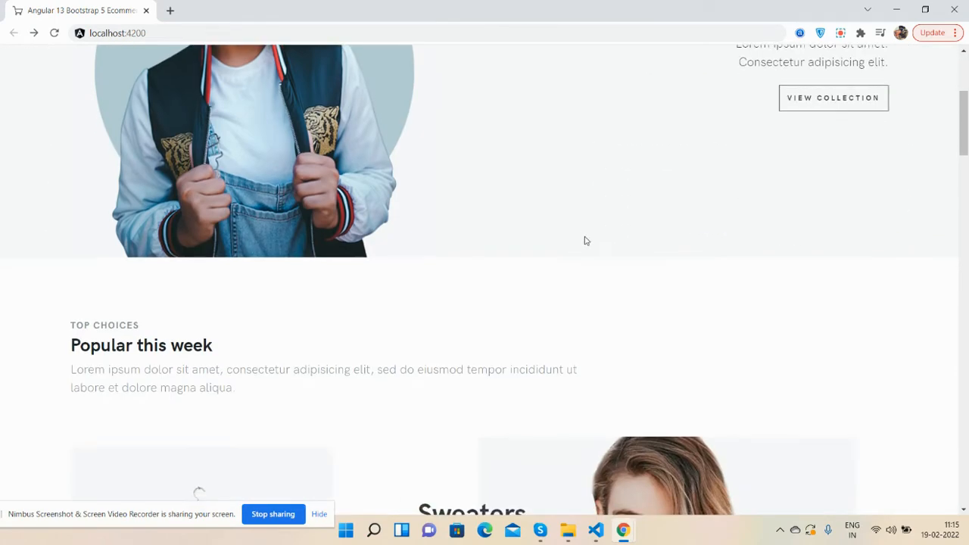
{"action": "scroll", "scroll_direction": "down", "scroll_amount": 3}
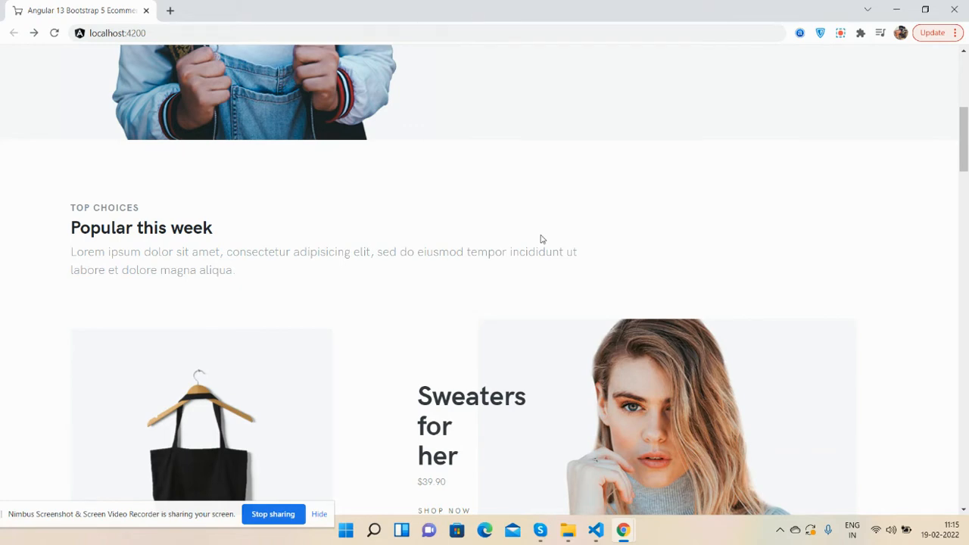
{"action": "scroll", "scroll_direction": "down", "scroll_amount": 3}
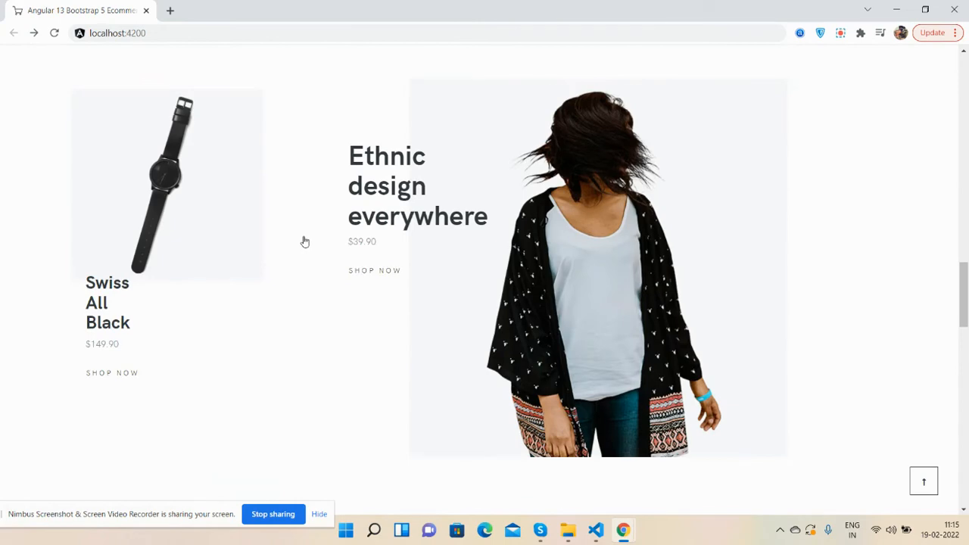
{"action": "scroll", "scroll_direction": "down", "scroll_amount": 3}
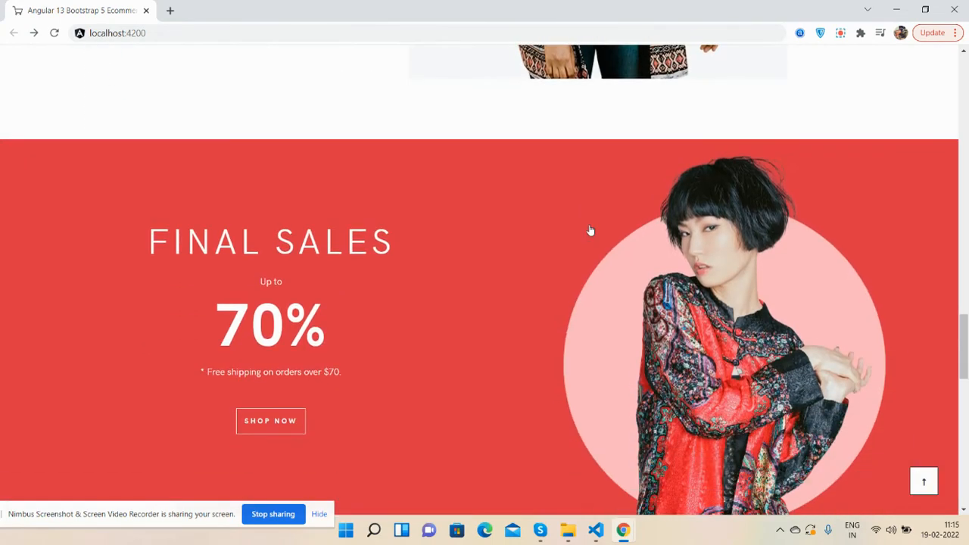
{"action": "mouse_move", "coordinate": [409, 251]}
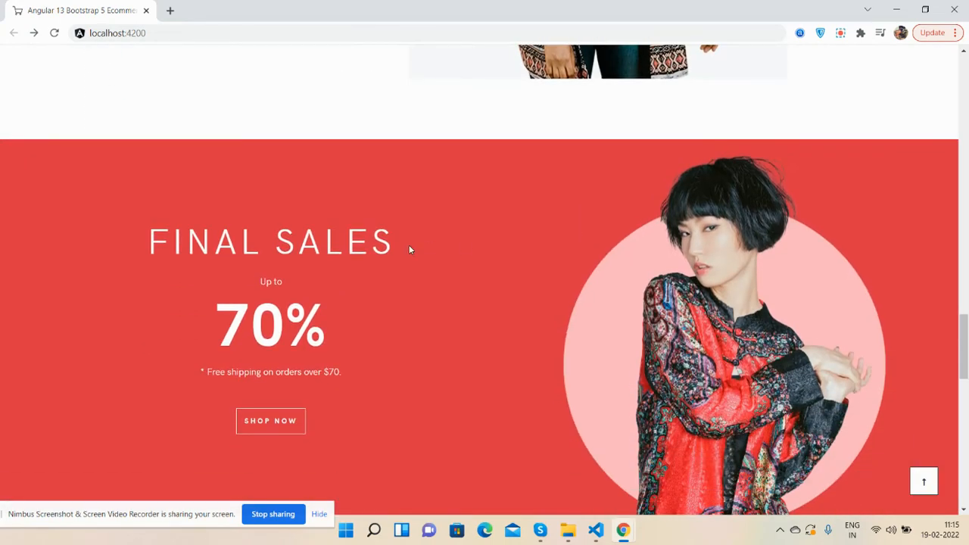
{"action": "scroll", "scroll_direction": "down", "scroll_amount": 3}
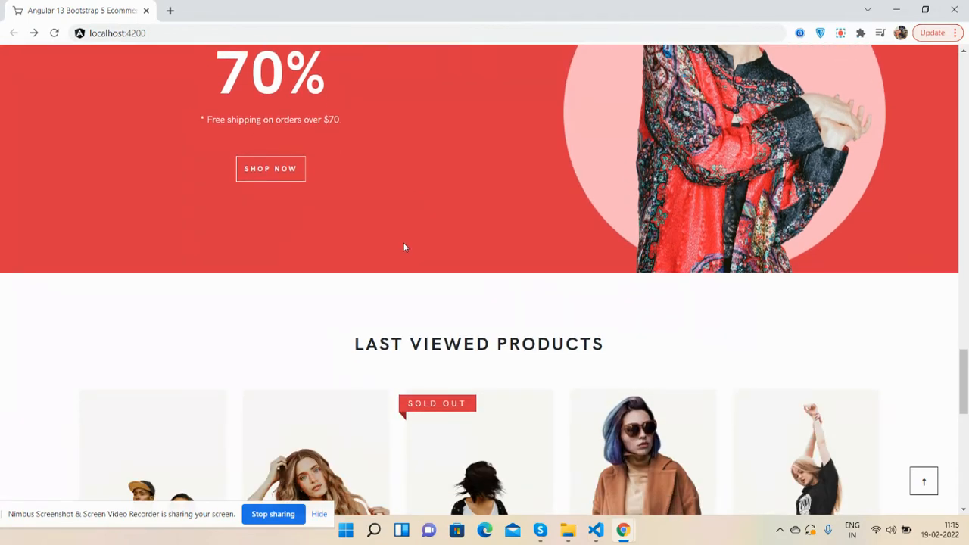
{"action": "scroll", "scroll_direction": "down", "scroll_amount": 3}
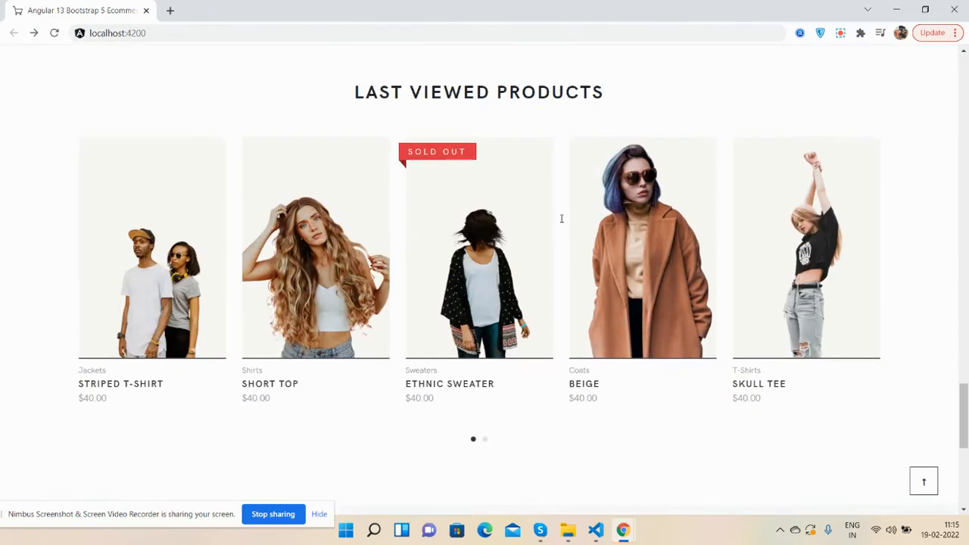
{"action": "scroll", "scroll_direction": "down", "scroll_amount": 3}
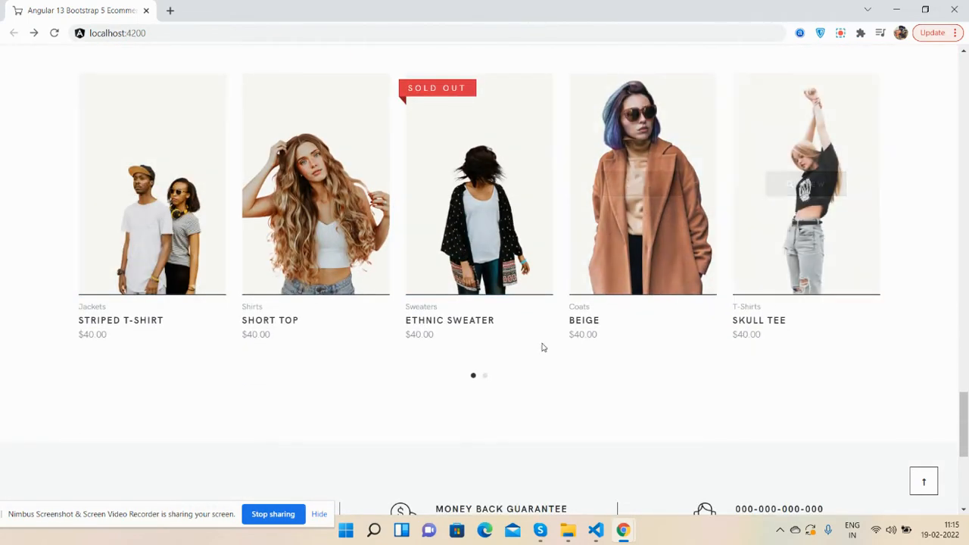
Show the second set of last viewed products and continue down to the footer
{"action": "left_click", "coordinate": [485, 375]}
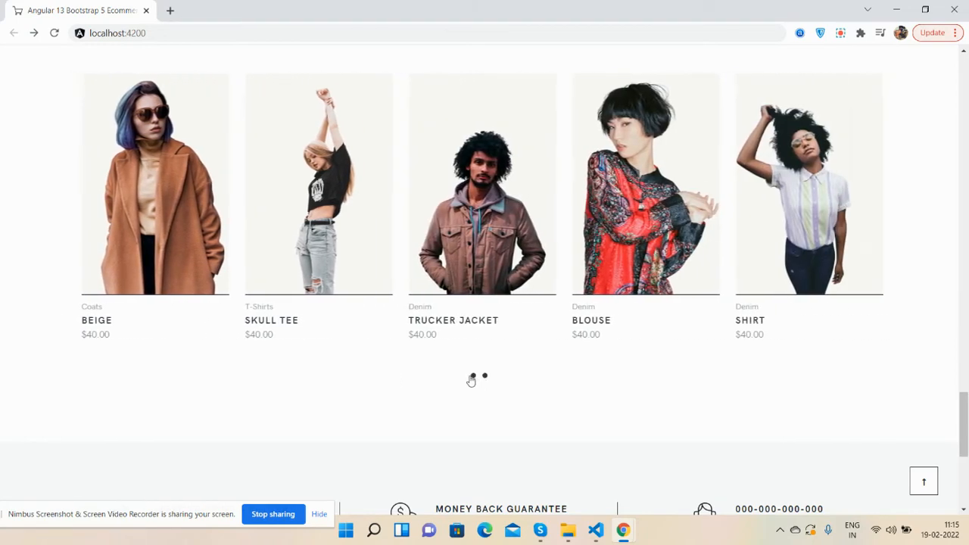
{"action": "scroll", "scroll_direction": "down", "scroll_amount": 3}
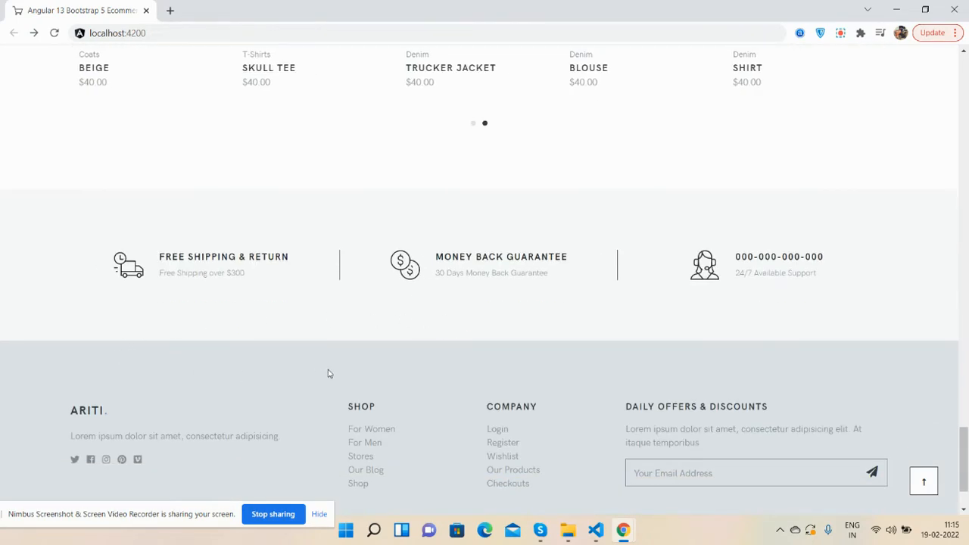
{"action": "scroll", "scroll_direction": "down", "scroll_amount": 3}
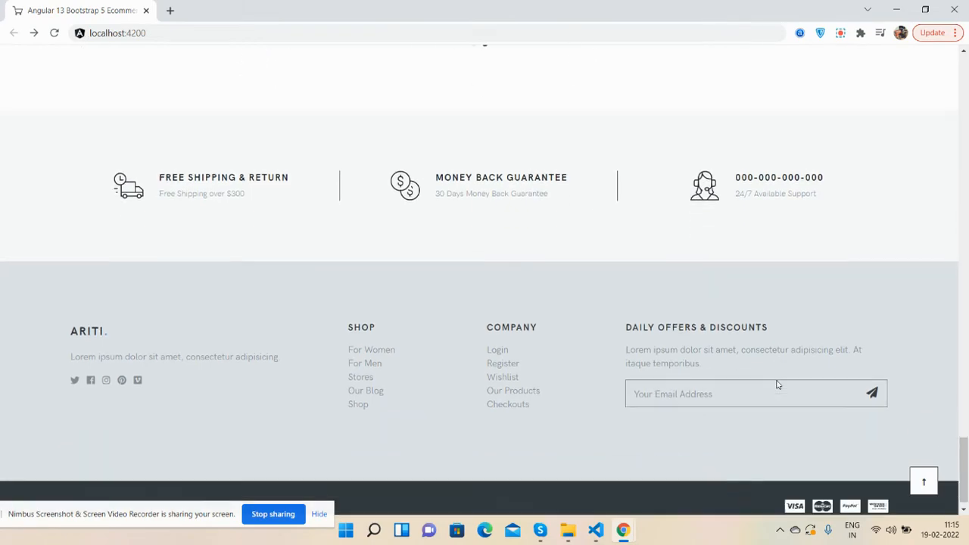
{"action": "mouse_move", "coordinate": [923, 481]}
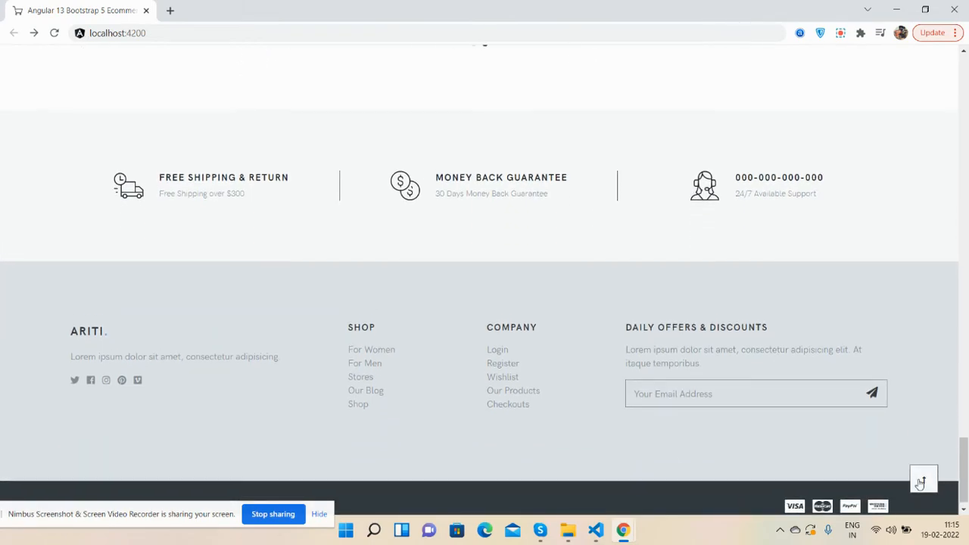
{"action": "scroll", "scroll_direction": "up", "scroll_amount": 3}
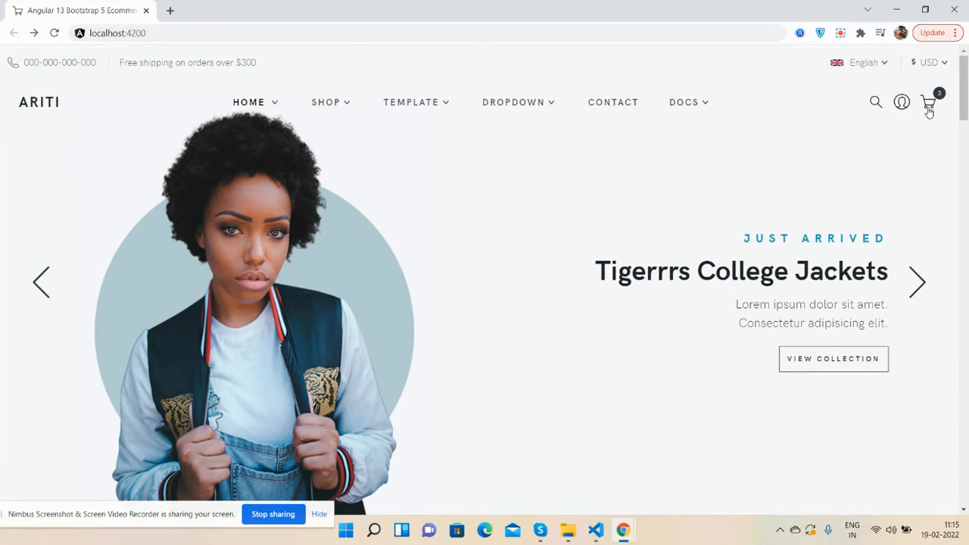
{"action": "mouse_move", "coordinate": [923, 113]}
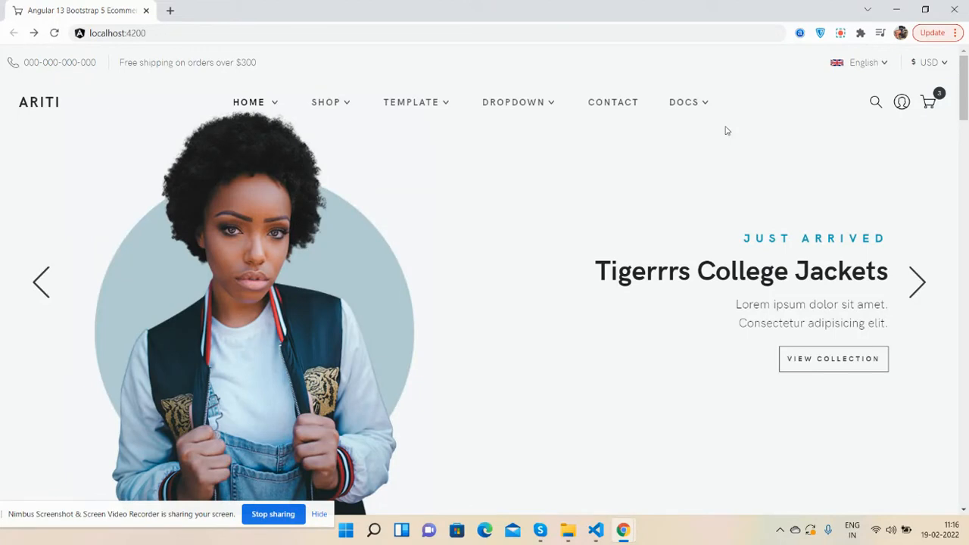
Advance the hero slider from College Jackets to the Autumn-colour coats slide
{"action": "left_click", "coordinate": [917, 282]}
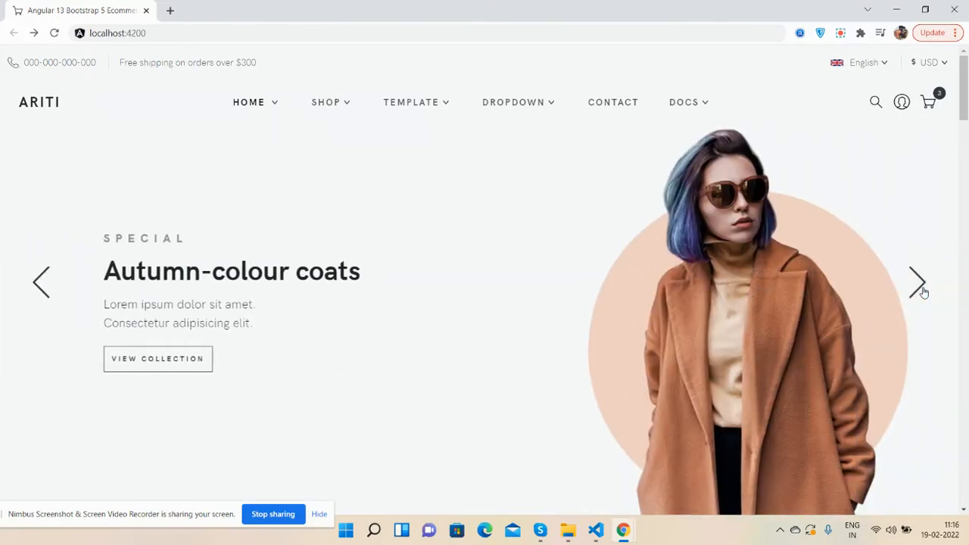